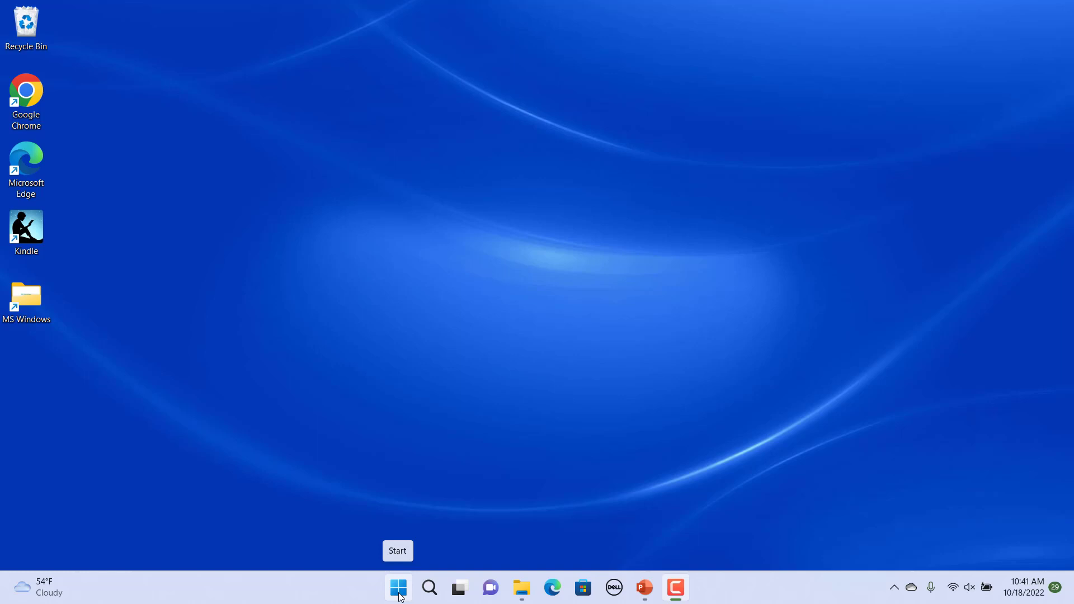
mouse_move(446, 567)
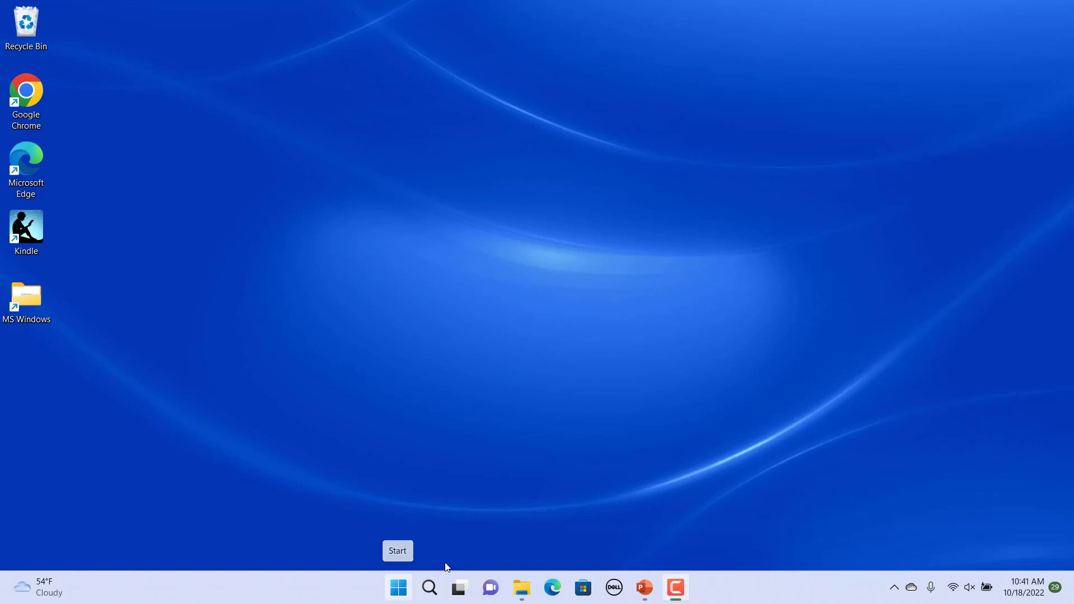
mouse_move(514, 486)
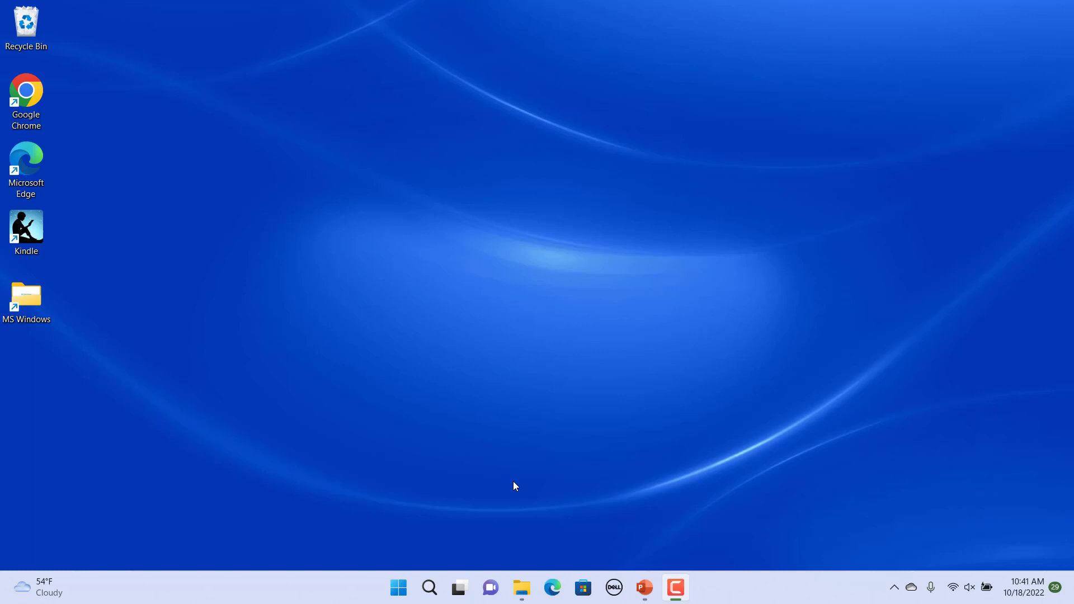
mouse_move(445, 483)
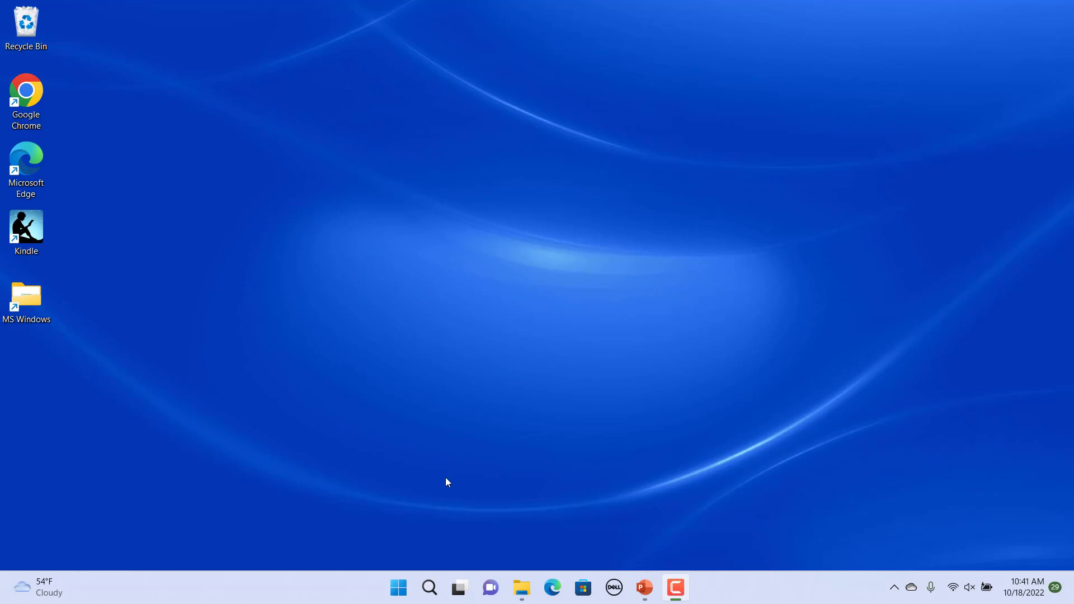
mouse_move(445, 482)
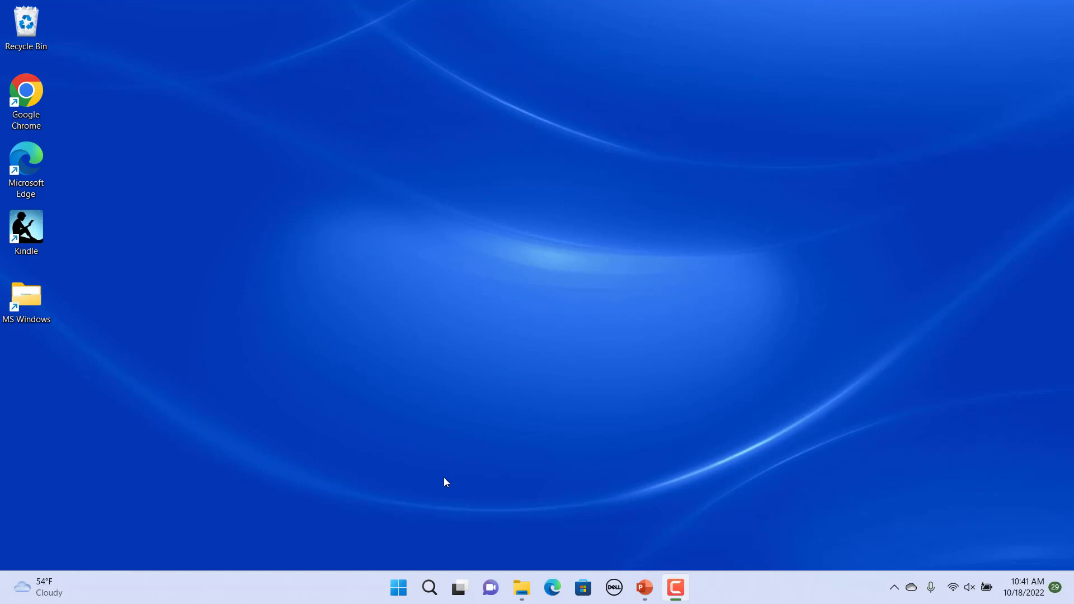
mouse_move(342, 482)
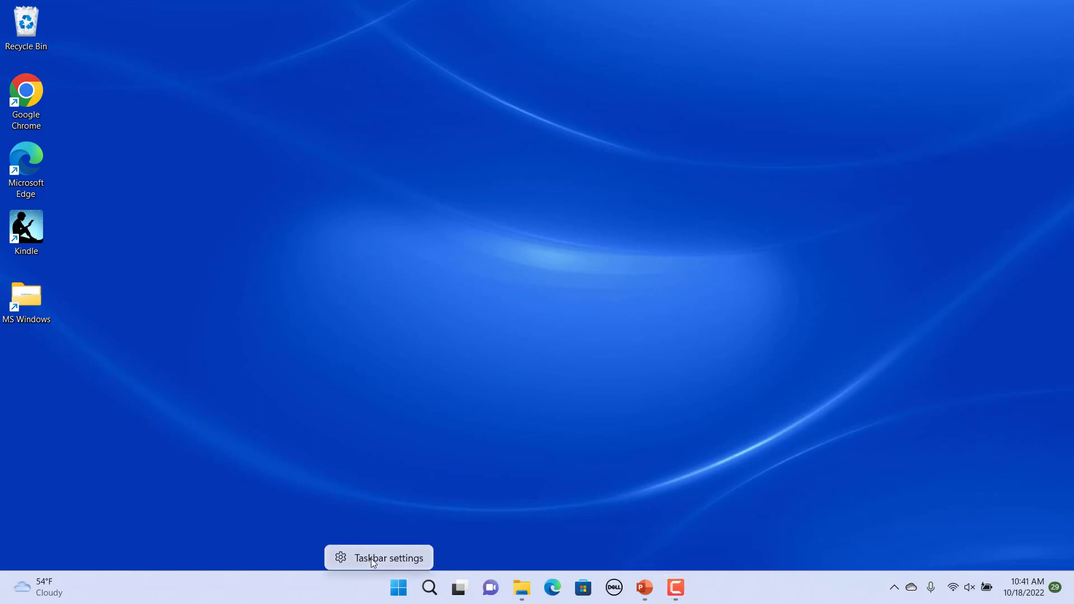
Step: Open Taskbar settings from the taskbar's right-click menu
left_click(378, 558)
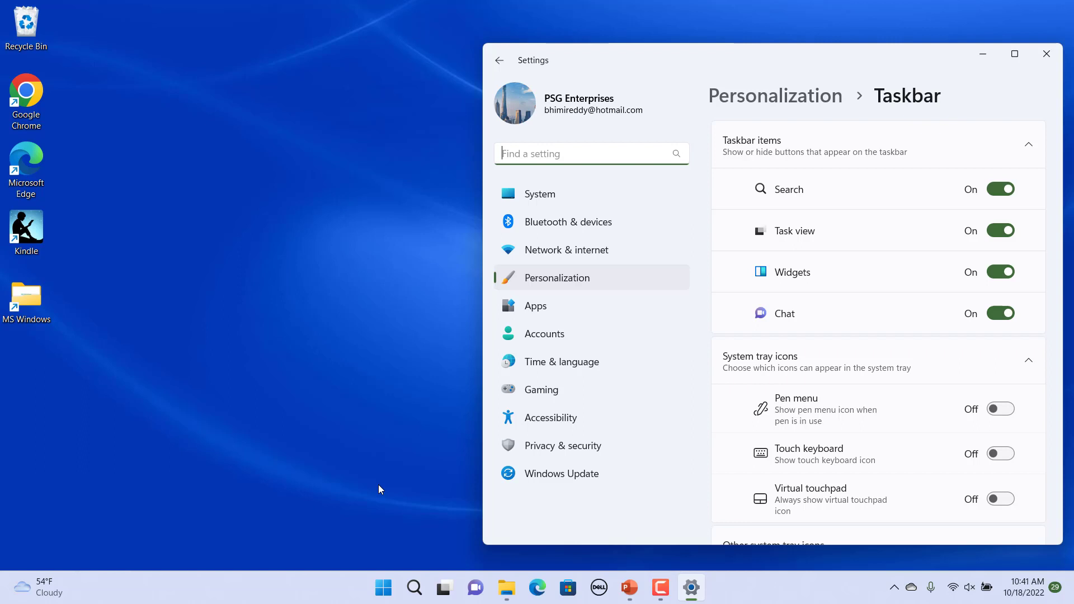
Step: Scroll down the Taskbar page to the Taskbar behaviors section
scroll("down", 3)
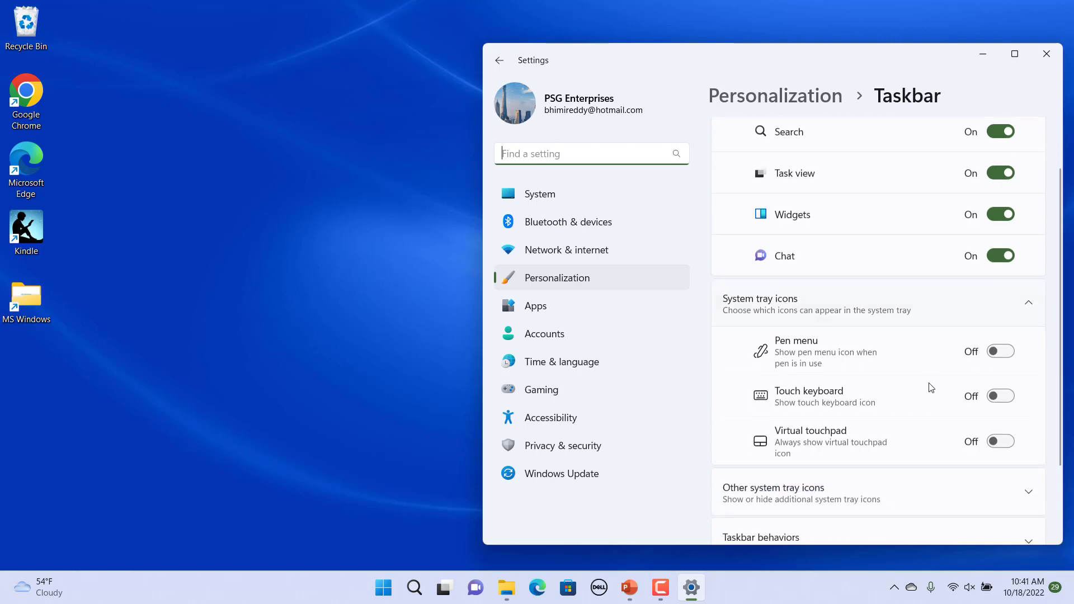
scroll("down", 3)
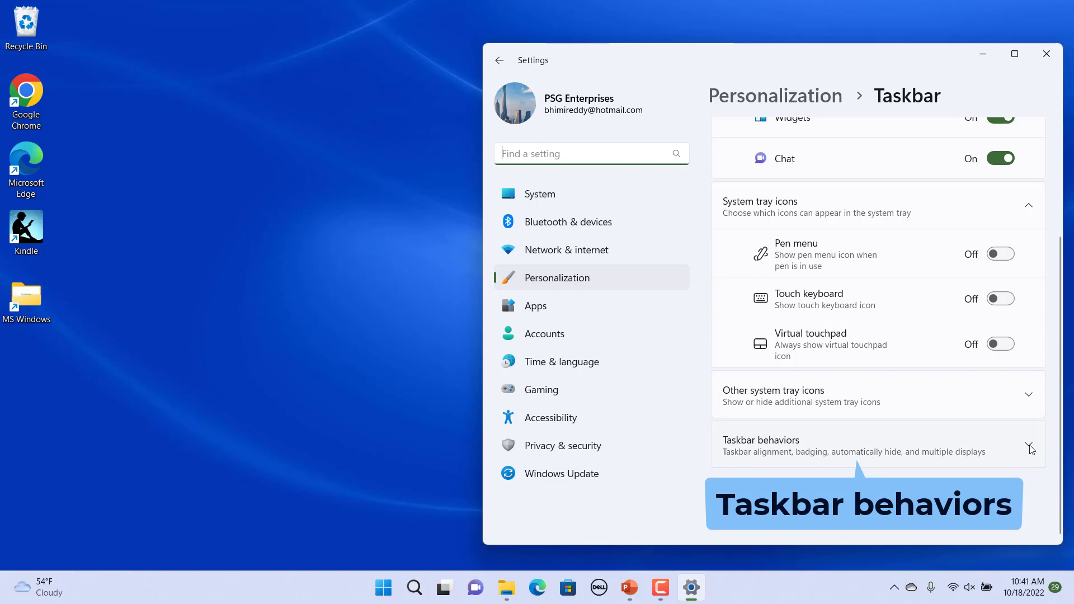
Step: Expand Taskbar behaviors to show the Center alignment setting
left_click(1027, 445)
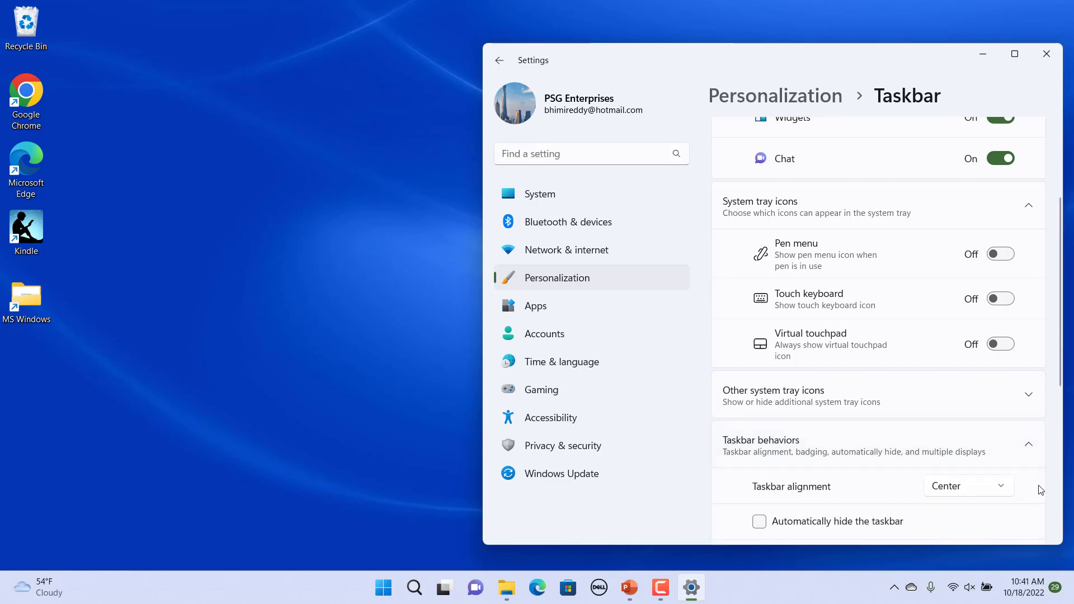
scroll("down", 3)
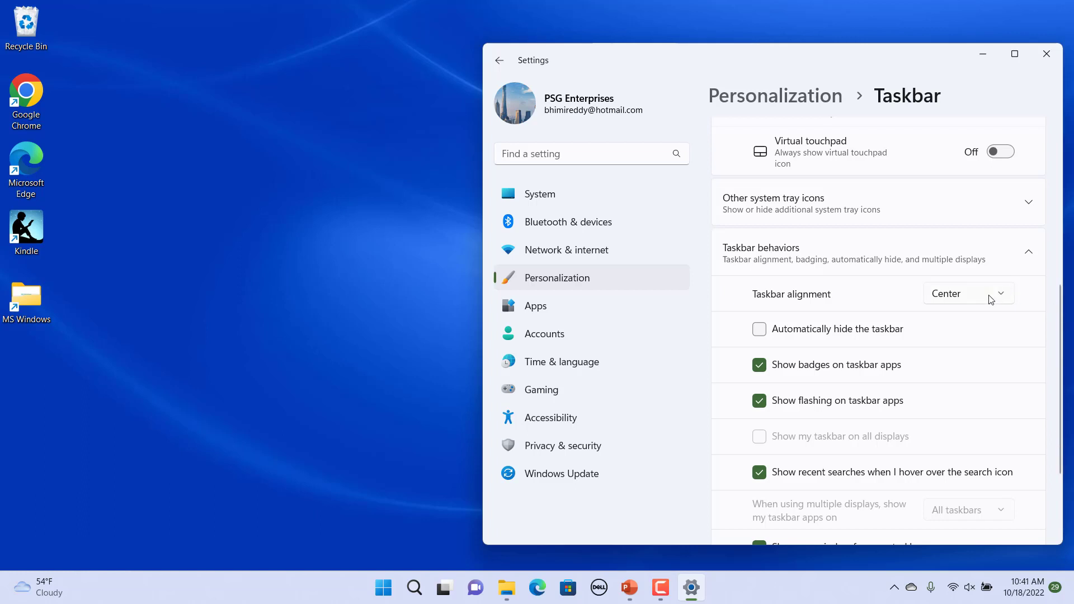
Step: Change the Taskbar alignment dropdown from Center to Left
left_click(967, 293)
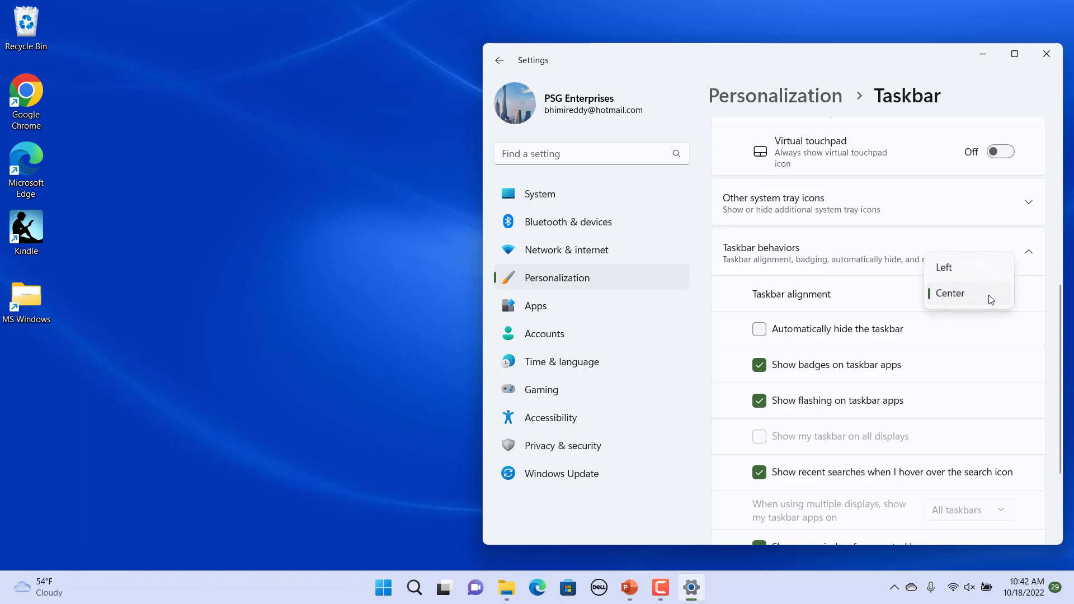
mouse_move(949, 268)
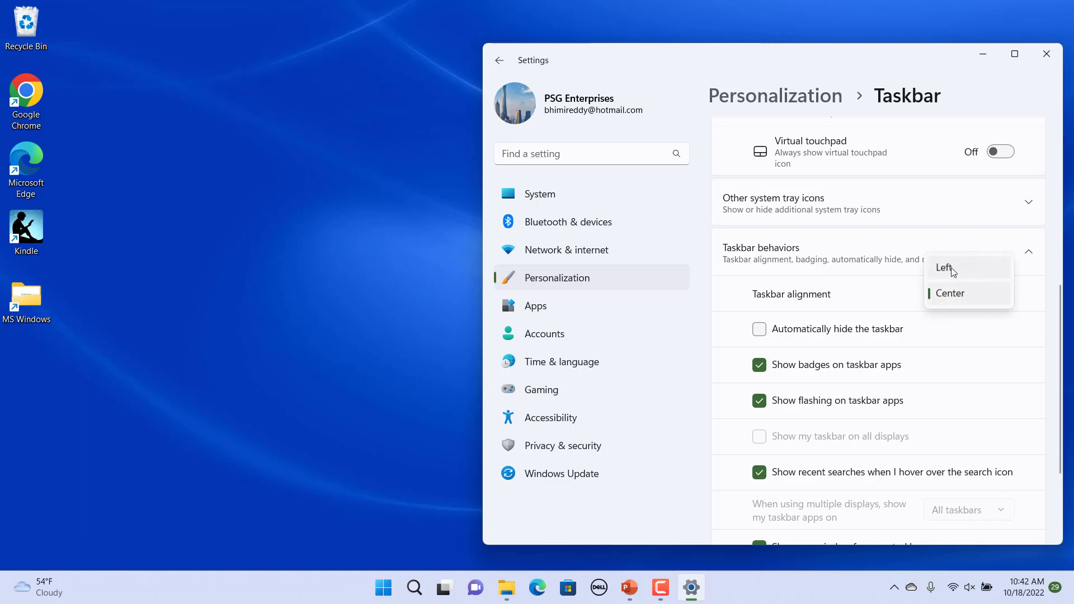
left_click(944, 268)
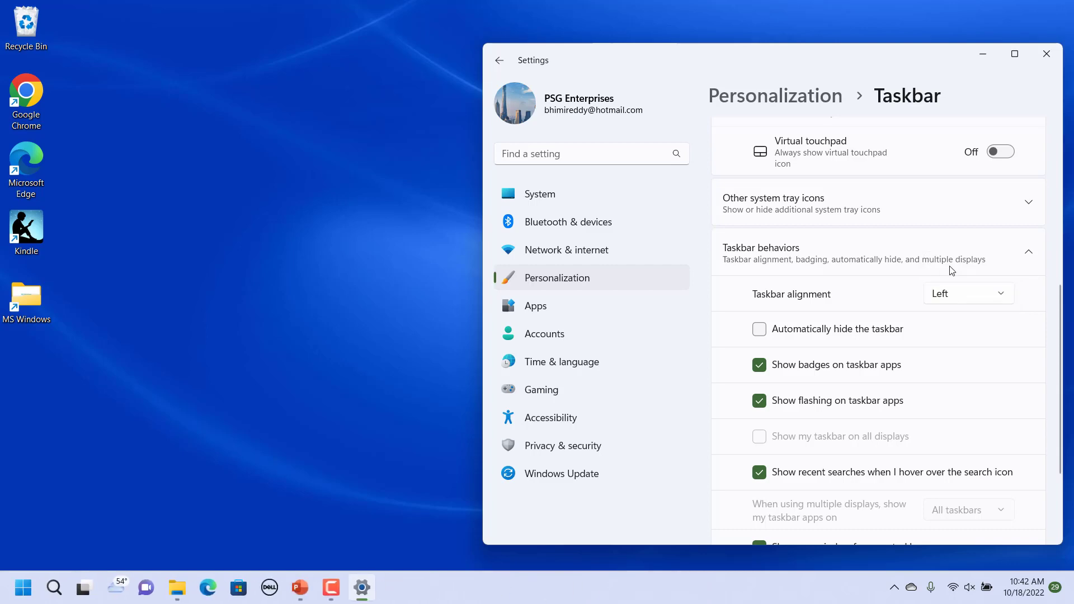